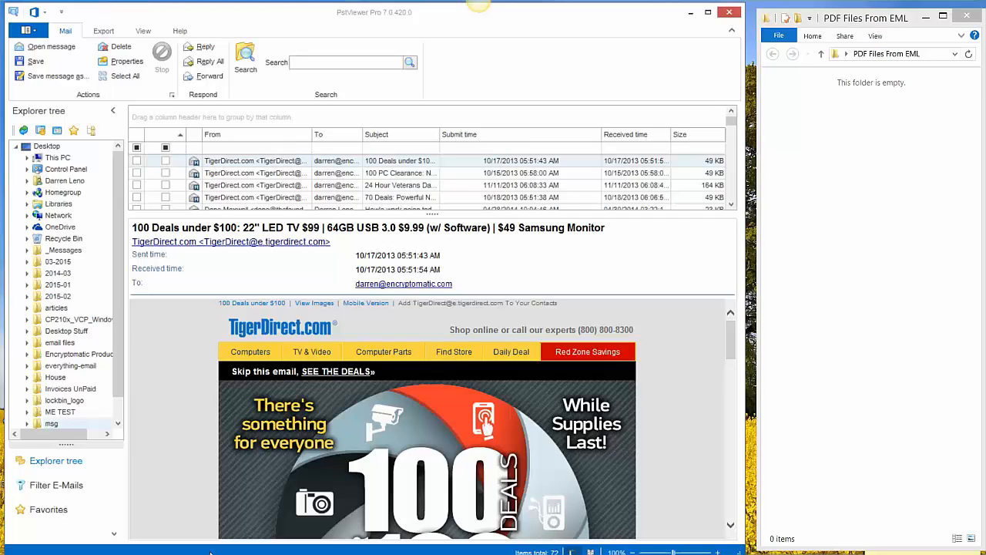
mouse_move(117, 293)
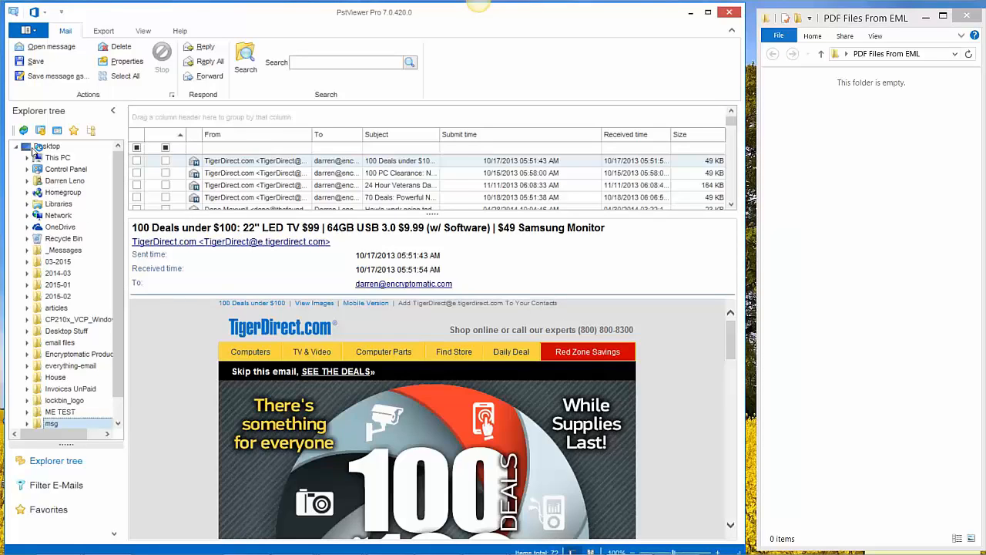
Step: Show the four EML emails stored on the Desktop in the message list
left_click(46, 145)
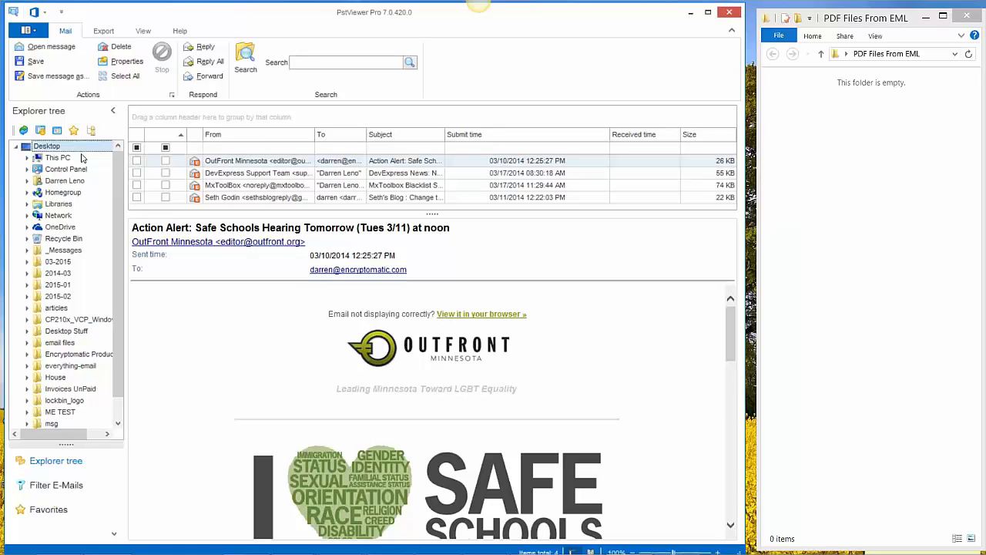
mouse_move(207, 182)
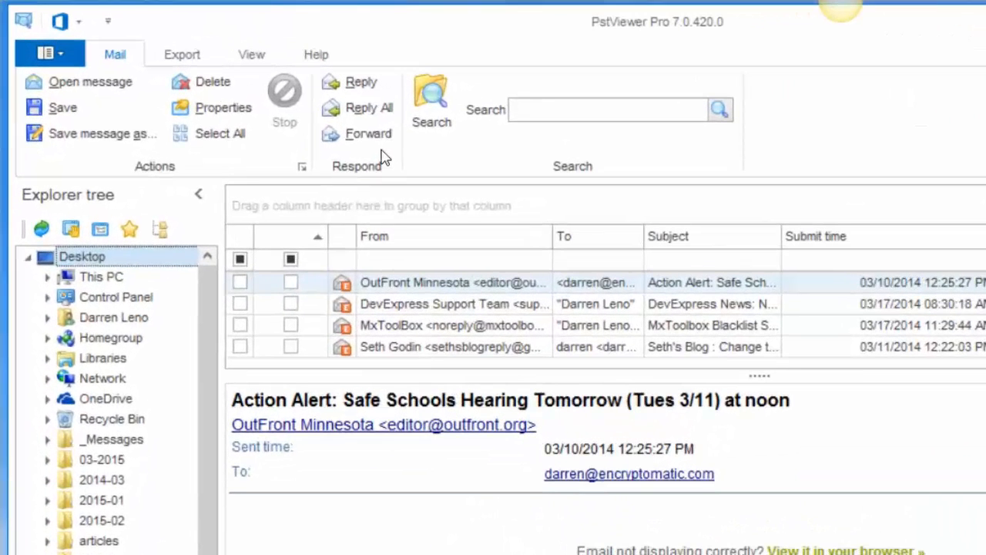
mouse_move(416, 302)
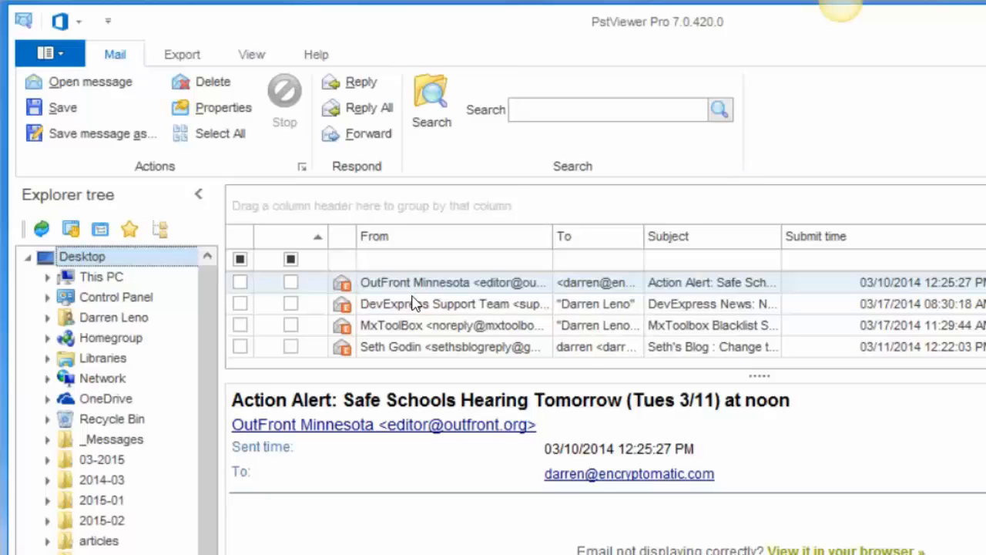
mouse_move(462, 339)
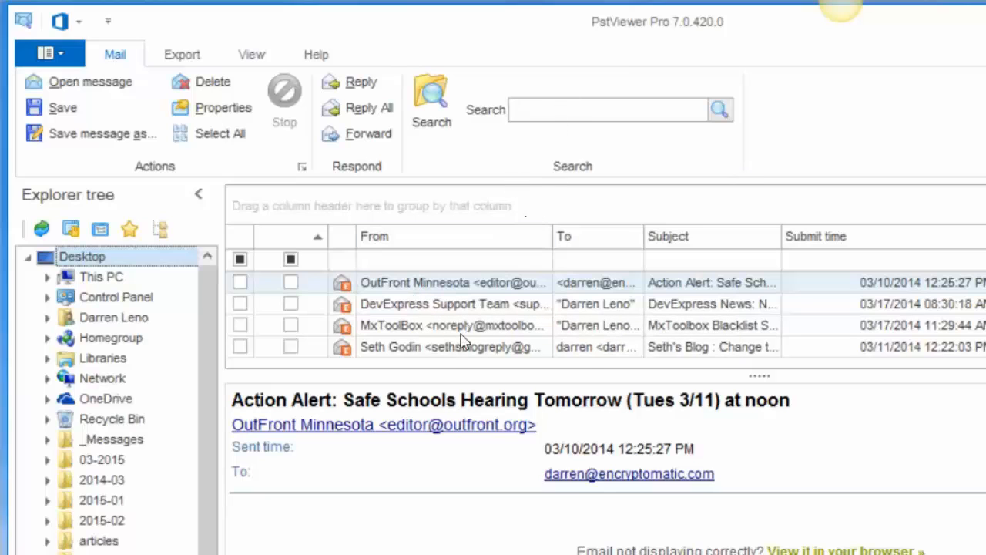
mouse_move(459, 352)
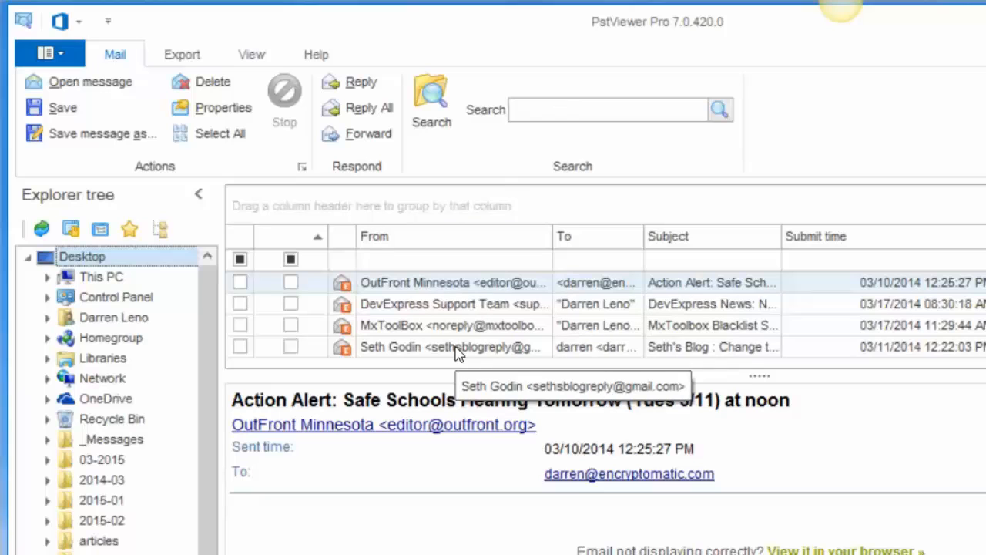
mouse_move(434, 346)
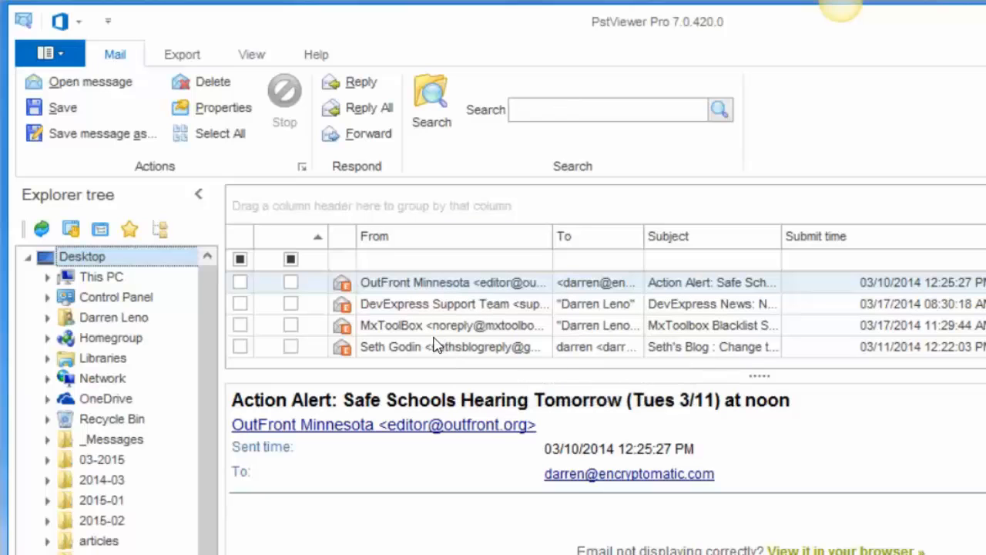
Step: Select all four Desktop emails together, ending on the Seth Godin message
left_click(447, 346)
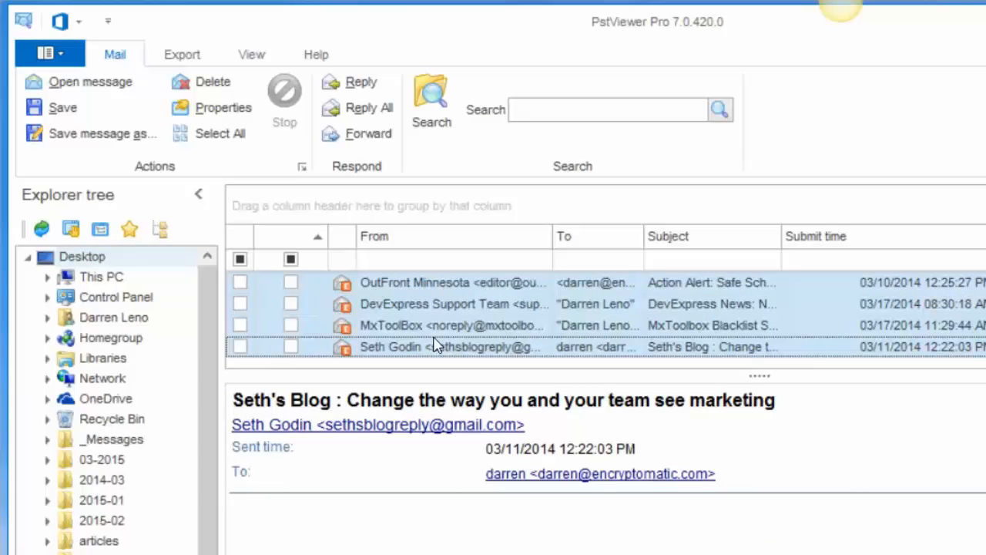
mouse_move(389, 292)
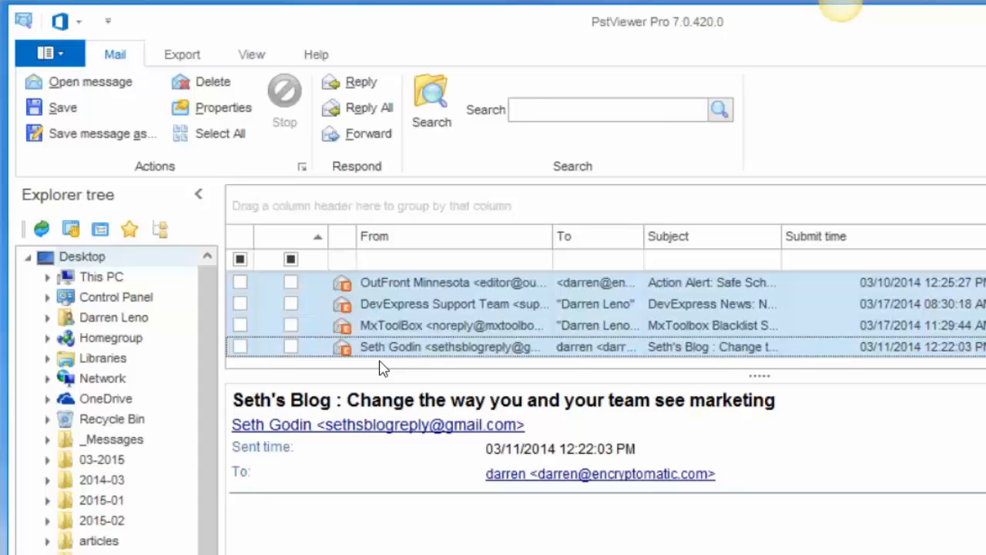
mouse_move(411, 304)
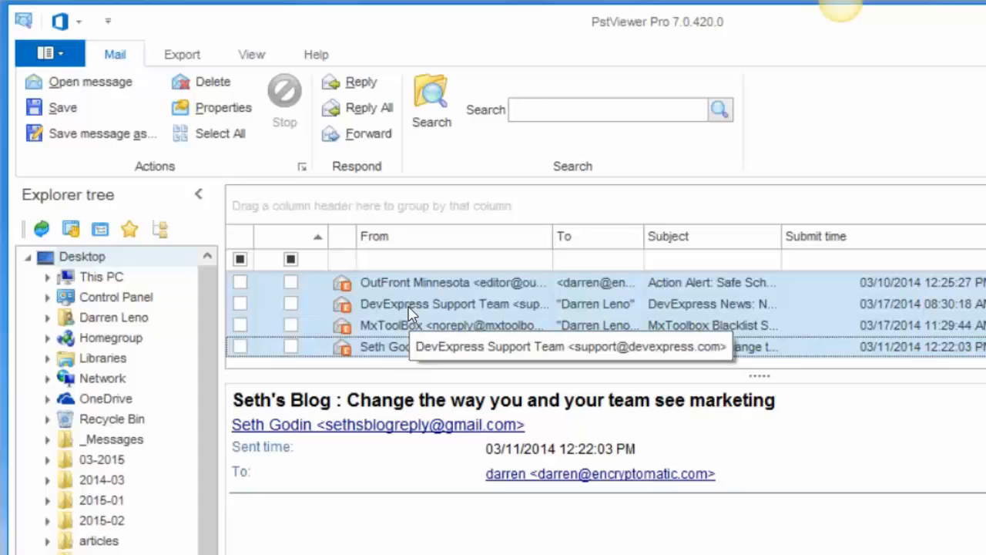
mouse_move(554, 337)
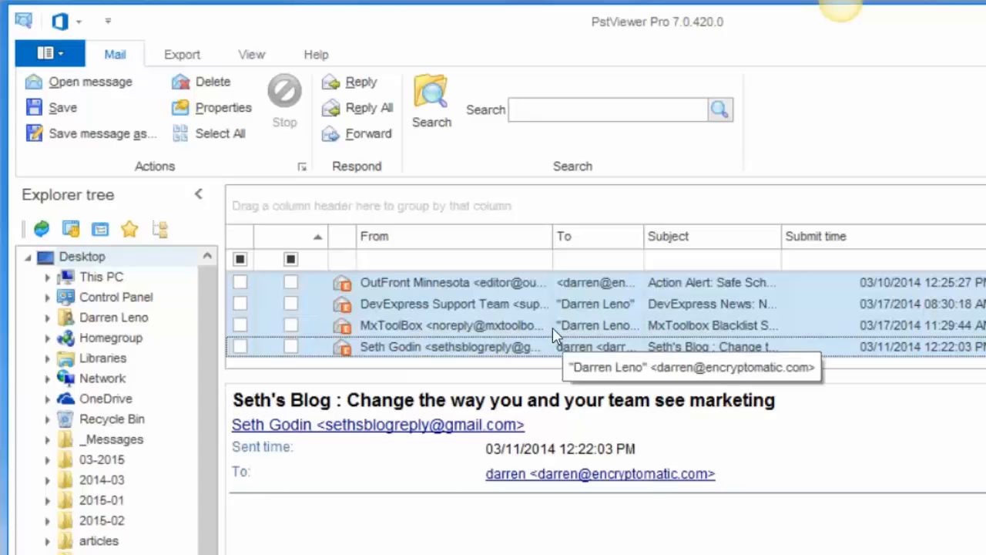
mouse_move(413, 275)
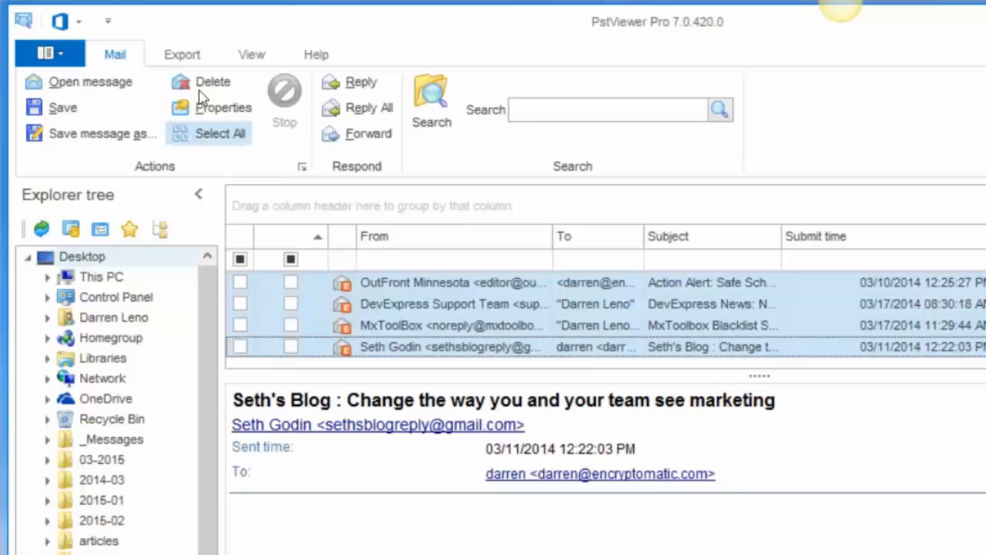
Step: Review the export profiles, keeping 'PDF - attachments embedded' as the format
left_click(182, 54)
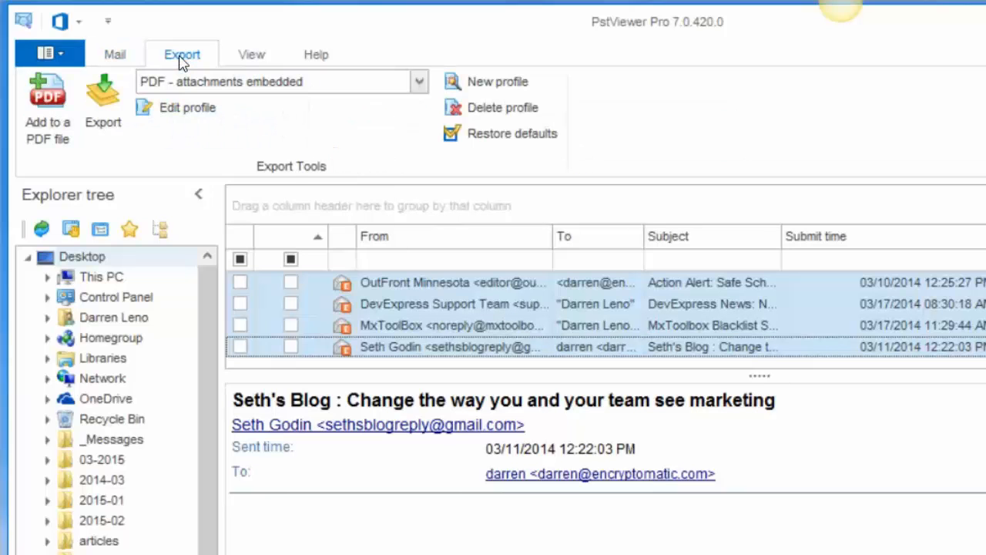
left_click(419, 81)
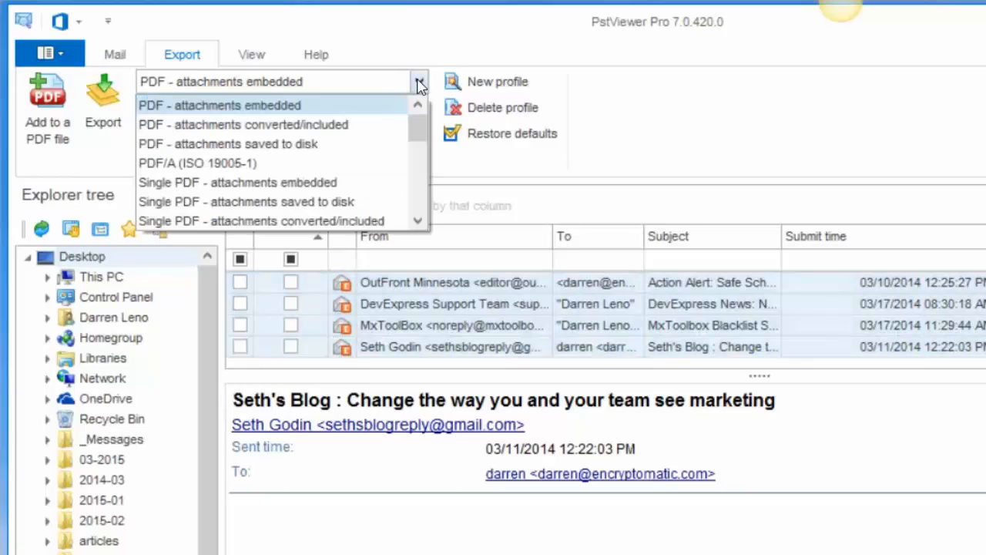
mouse_move(333, 123)
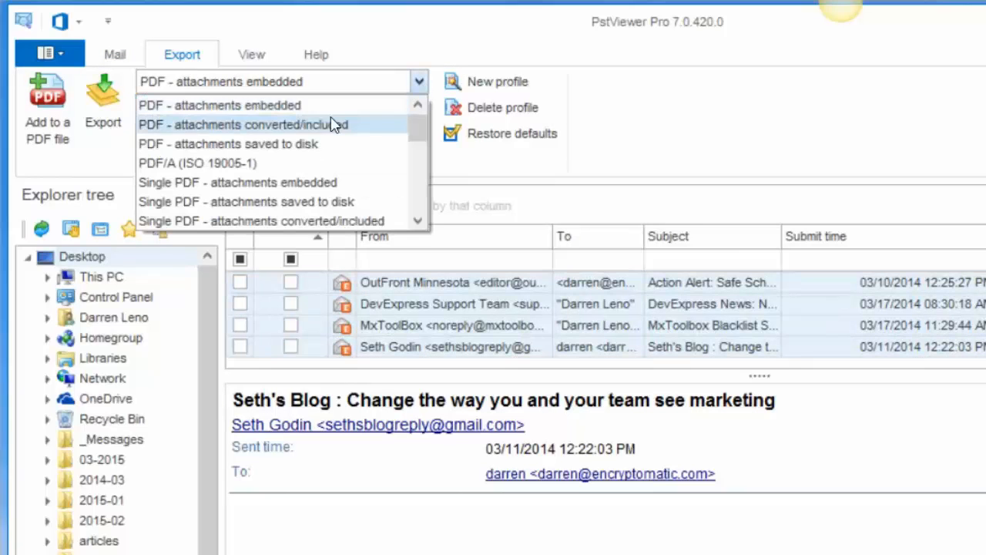
mouse_move(324, 105)
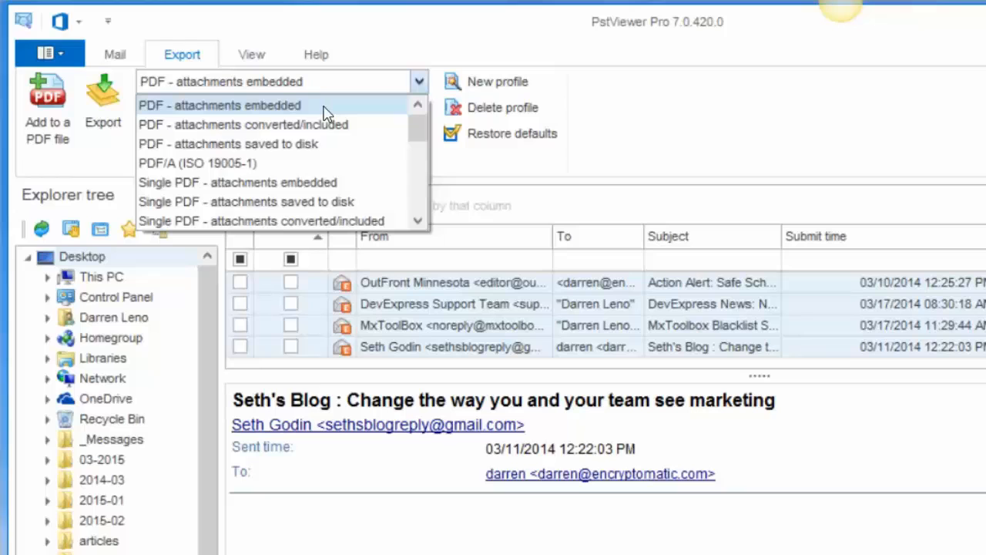
mouse_move(327, 116)
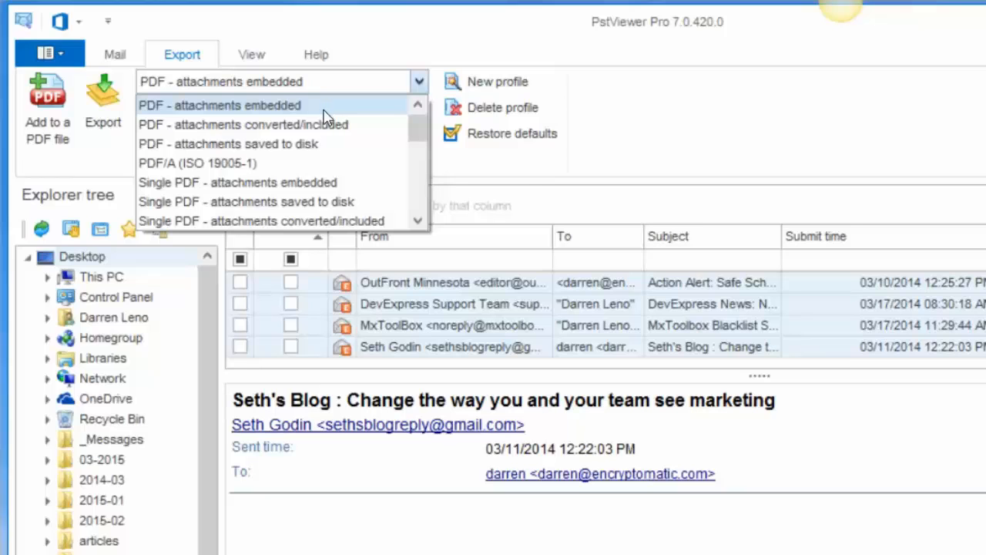
mouse_move(323, 124)
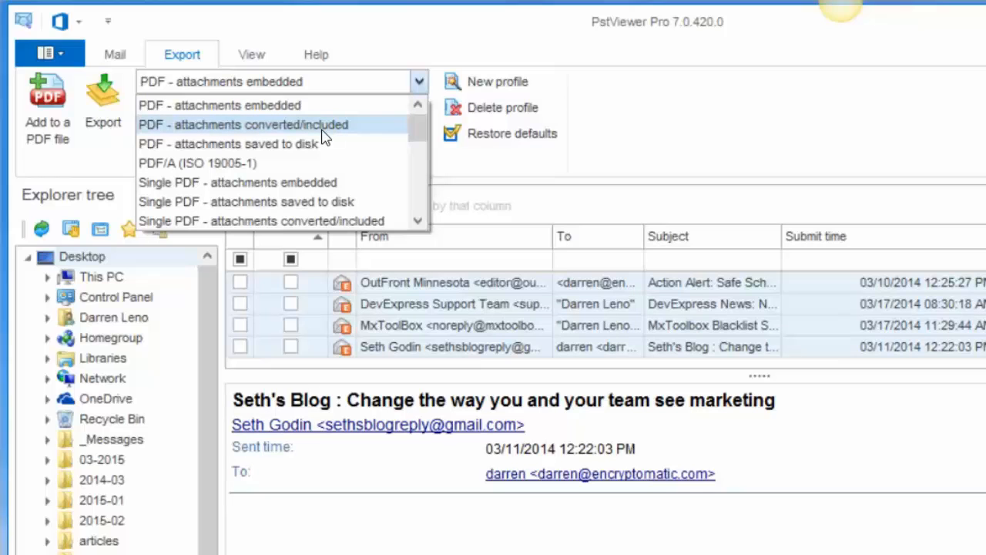
mouse_move(321, 144)
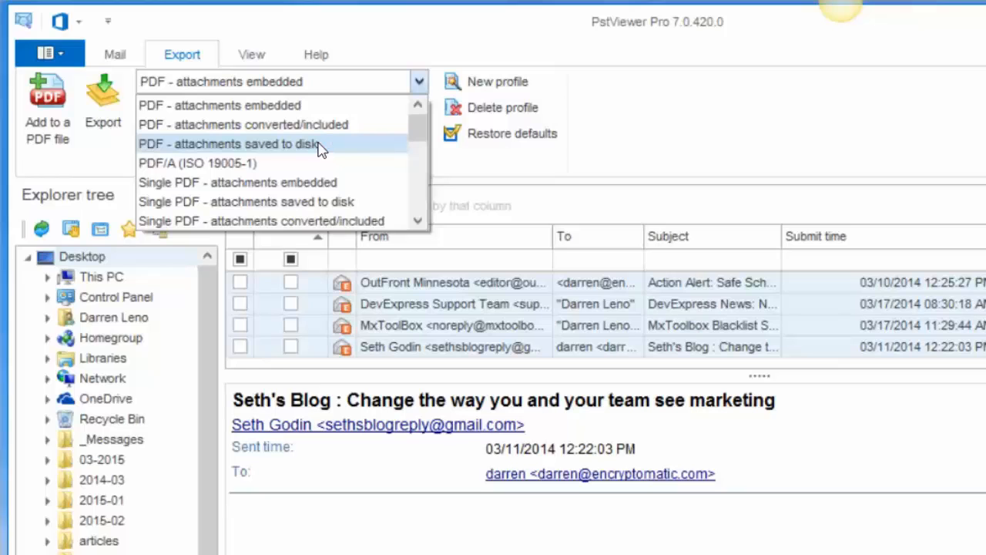
mouse_move(306, 191)
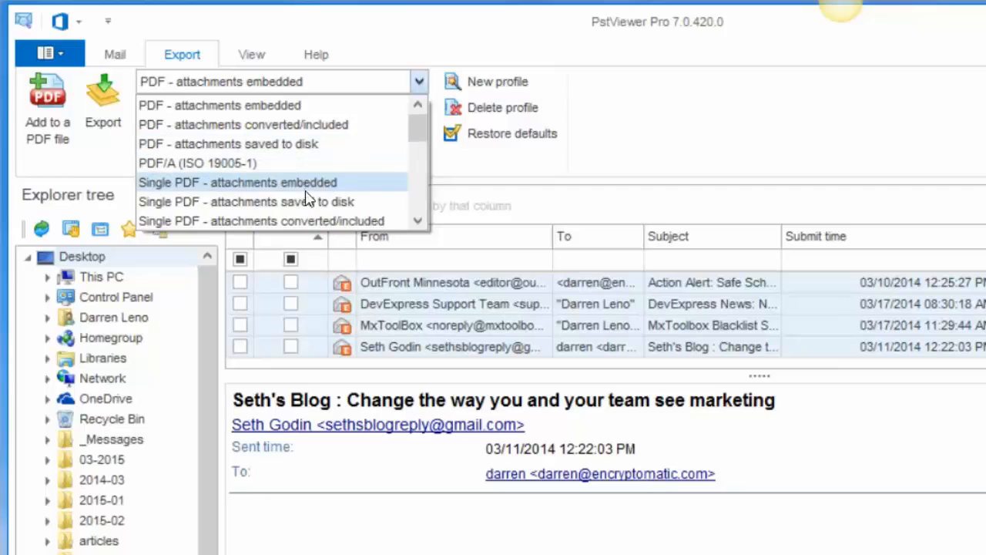
mouse_move(301, 222)
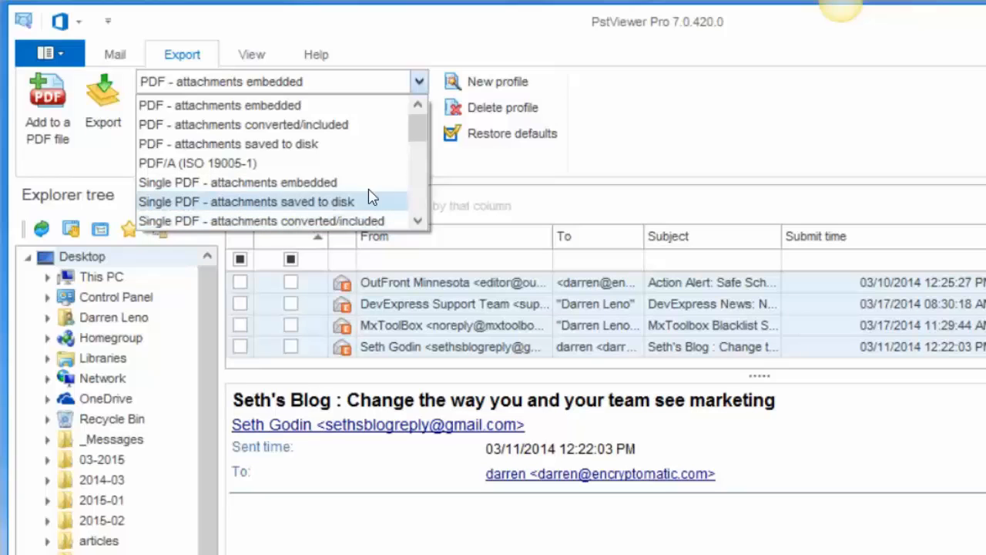
mouse_move(373, 222)
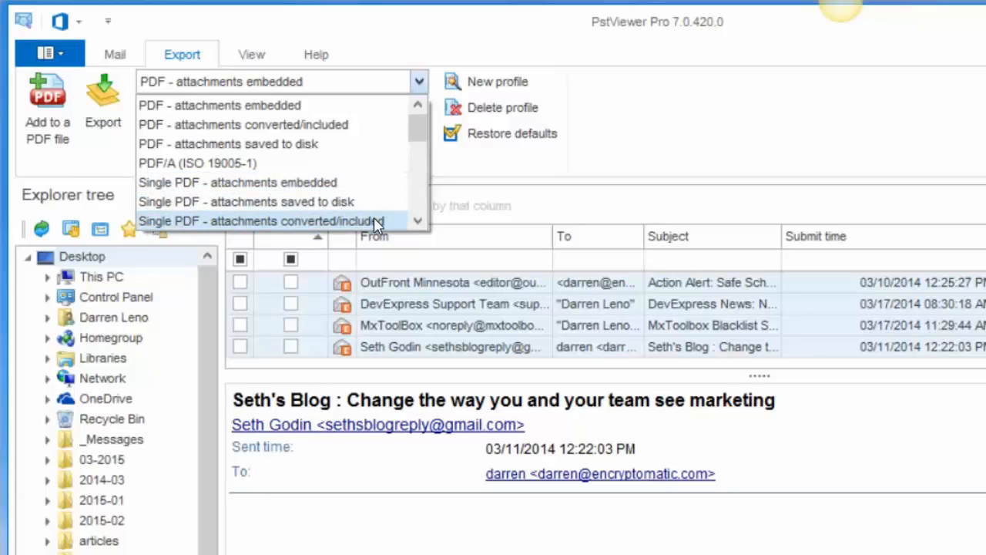
mouse_move(312, 164)
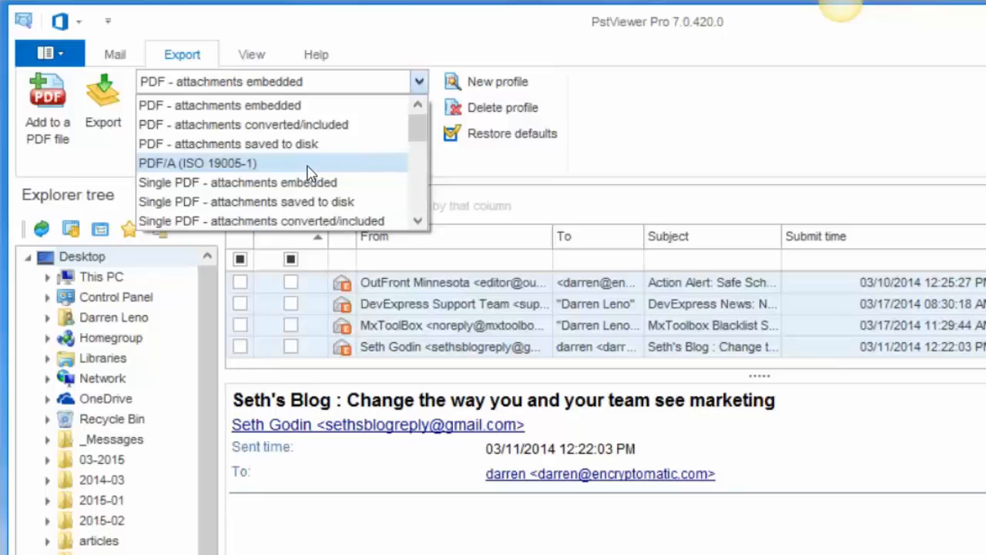
mouse_move(281, 125)
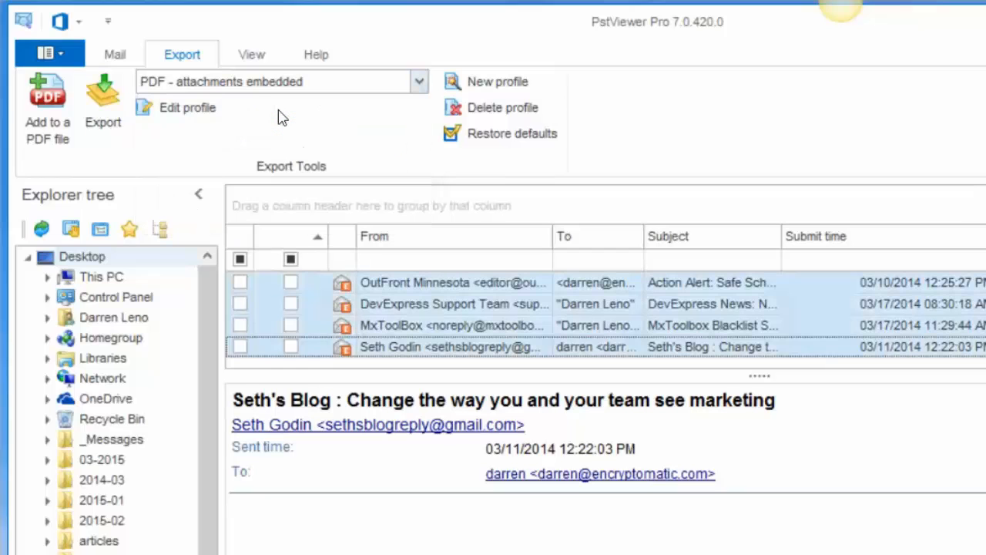
mouse_move(279, 126)
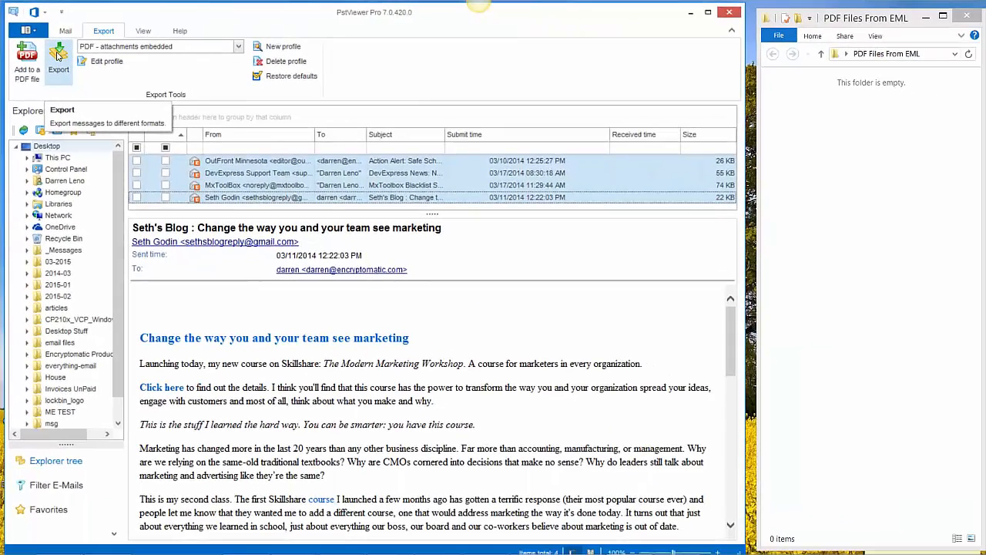
Step: Export the selected emails as PDFs into the 'PDF Files From EML' folder
left_click(58, 62)
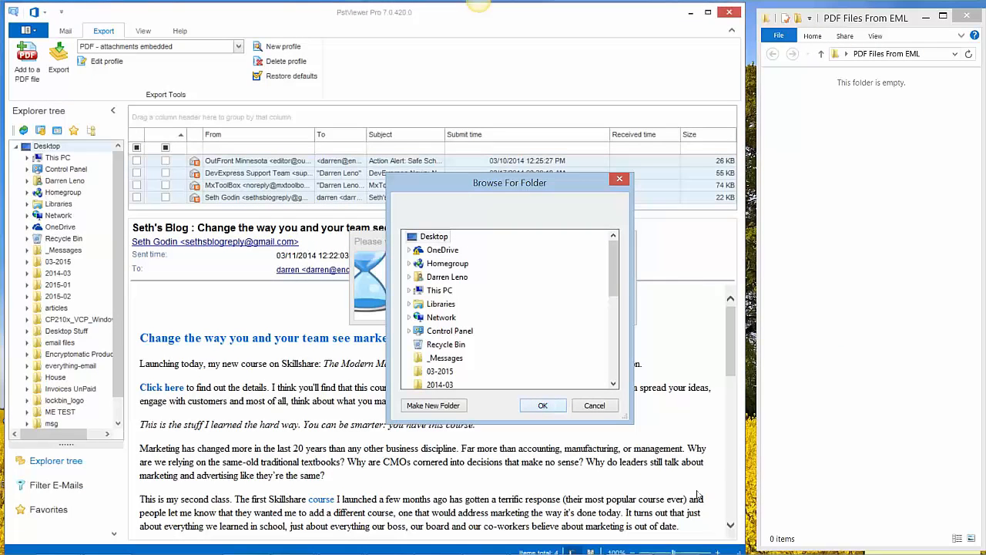
mouse_move(613, 270)
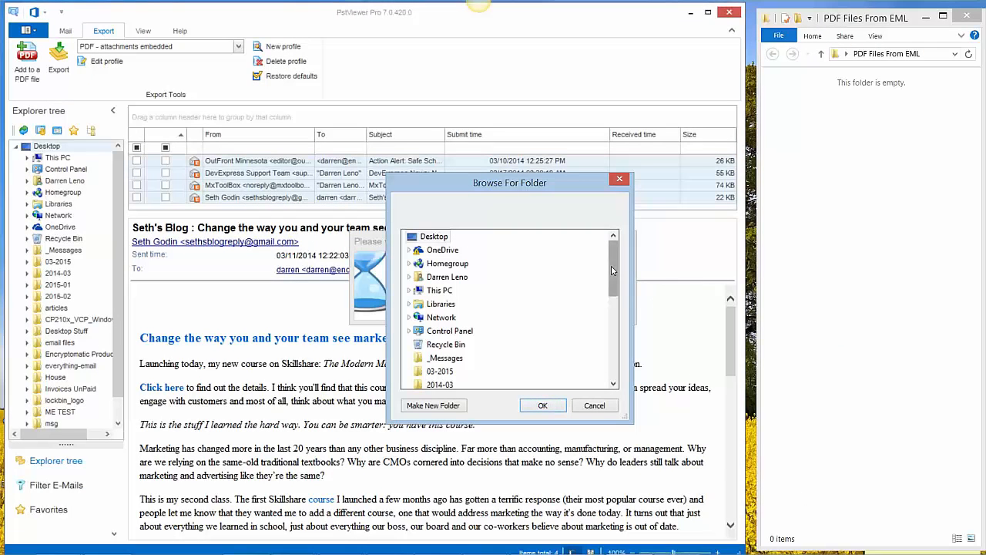
scroll("down", 3)
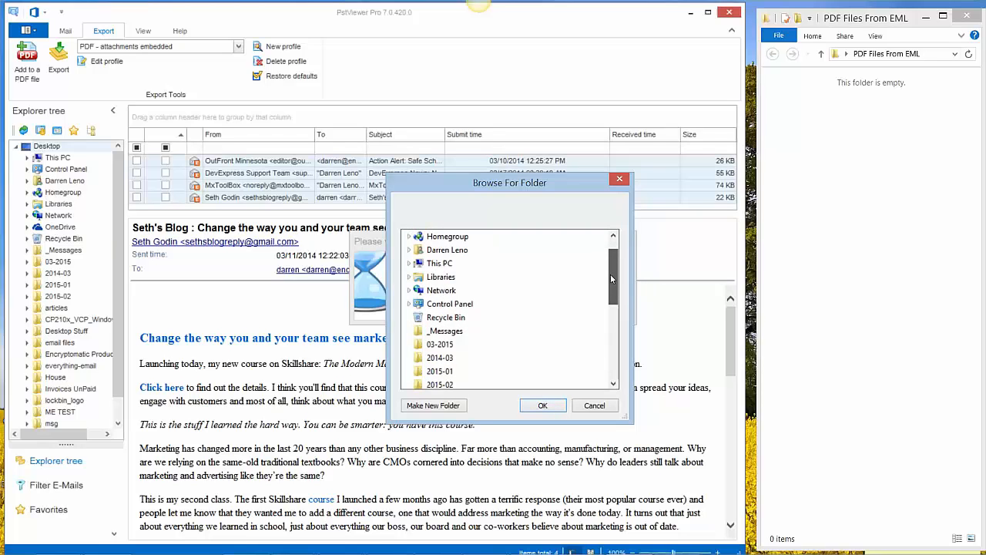
scroll("down", 3)
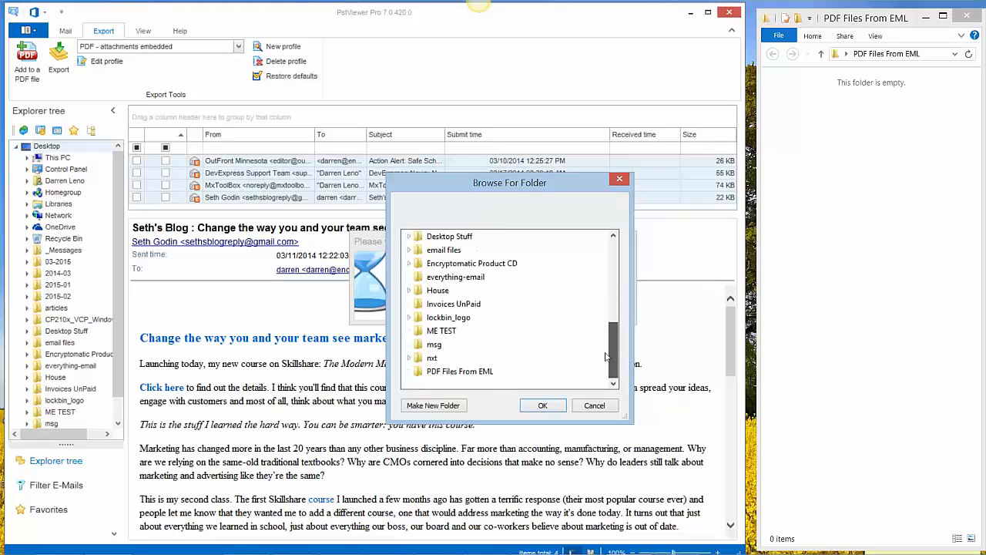
left_click(460, 370)
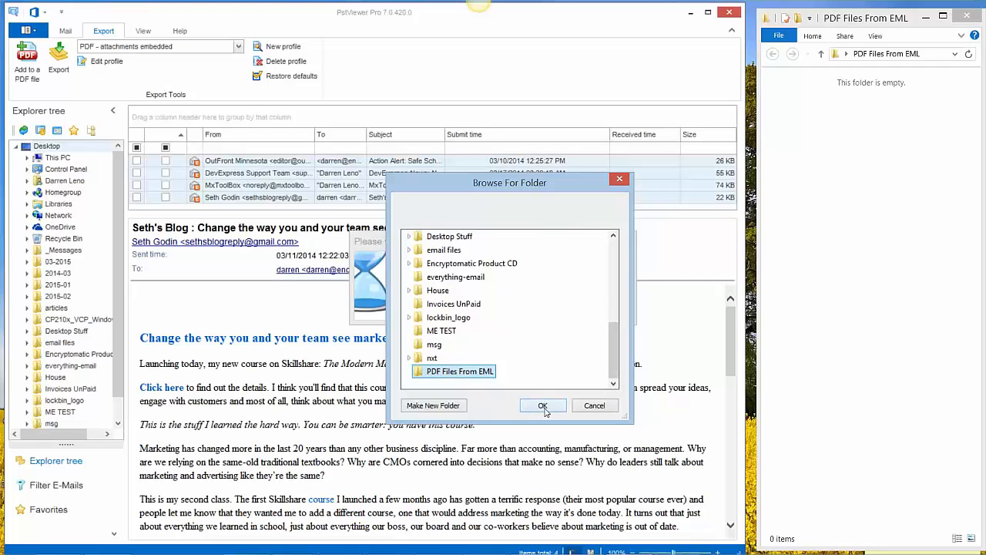
left_click(543, 405)
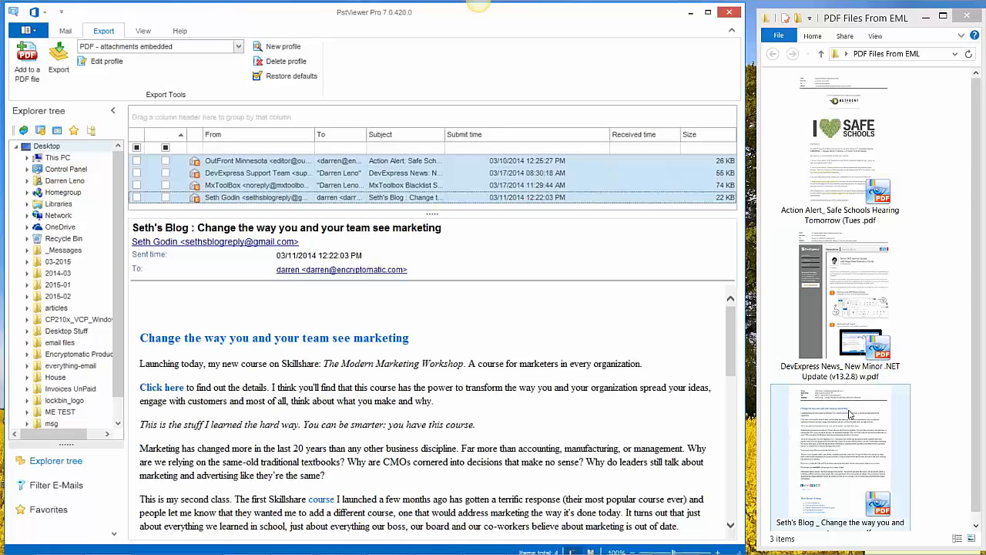
Step: View the exported Seth's Blog PDF in PDF-XChange Viewer, scrolling through its pages
left_click(839, 453)
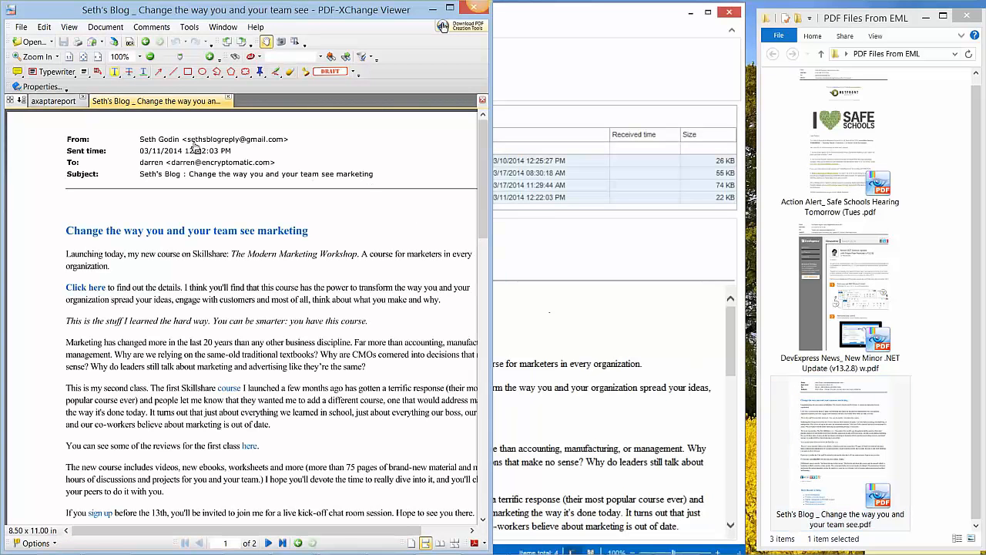
mouse_move(193, 148)
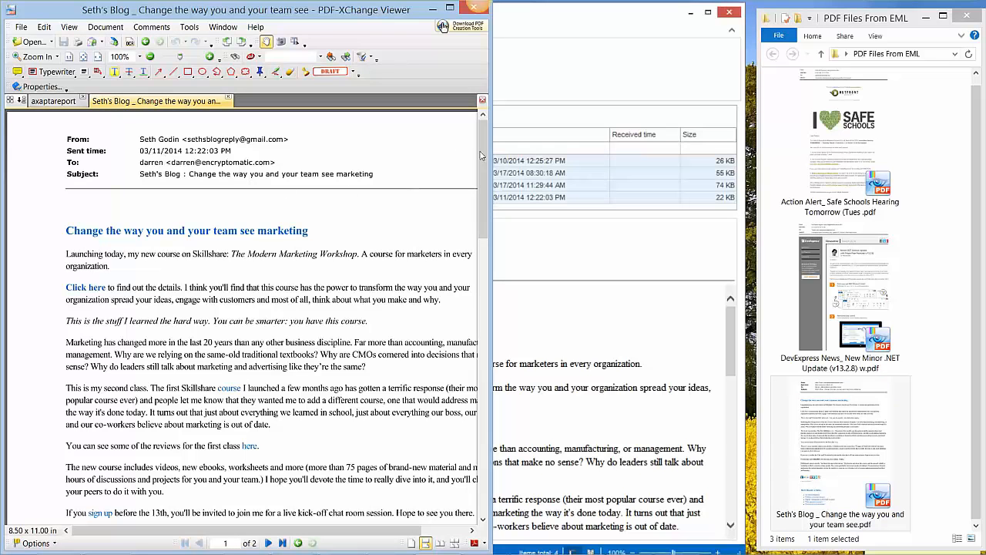
scroll("down", 3)
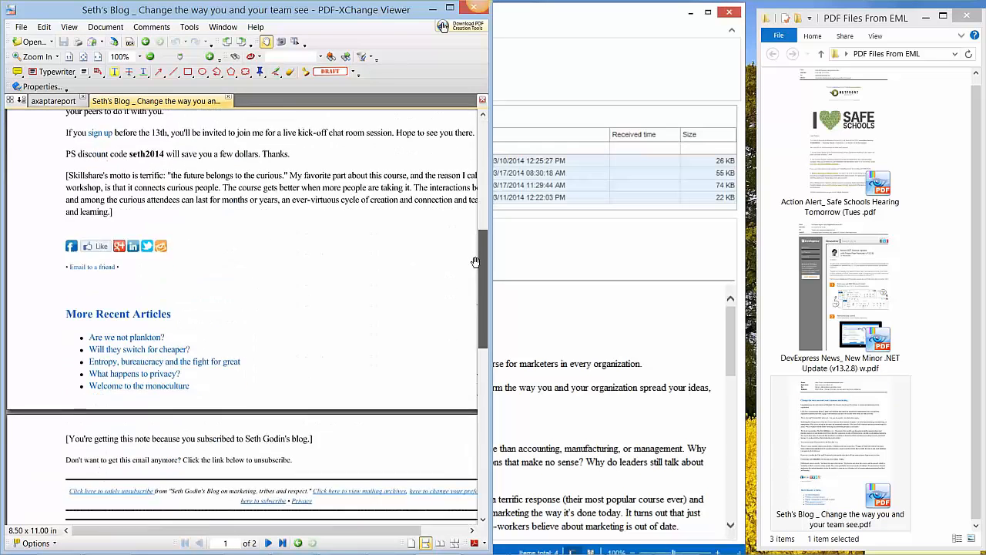
scroll("up", 3)
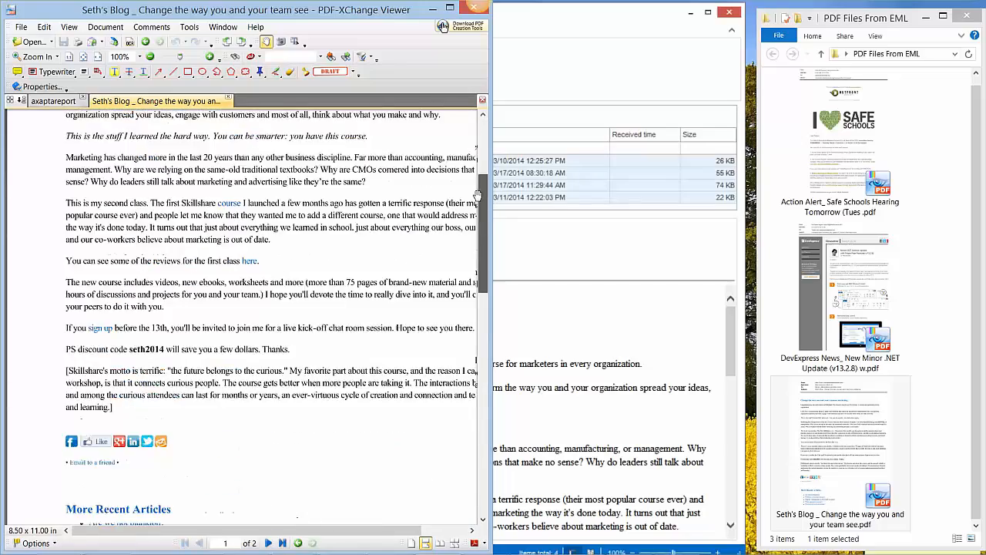